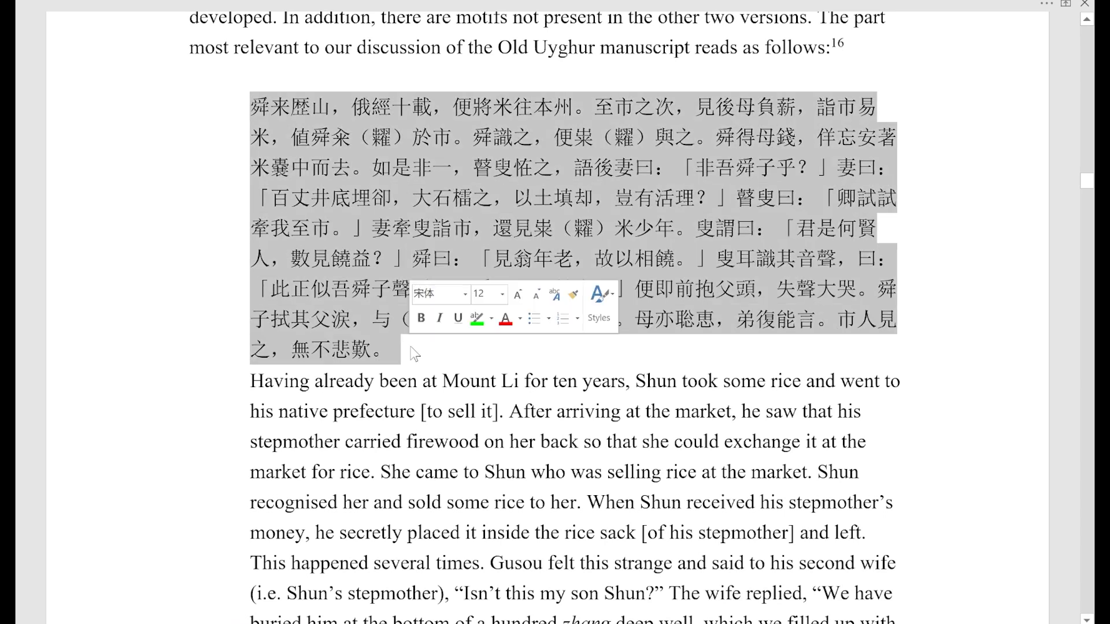
# Edit caption 620's English text about the small river, typing 'the'.
pyautogui.scroll(-3)
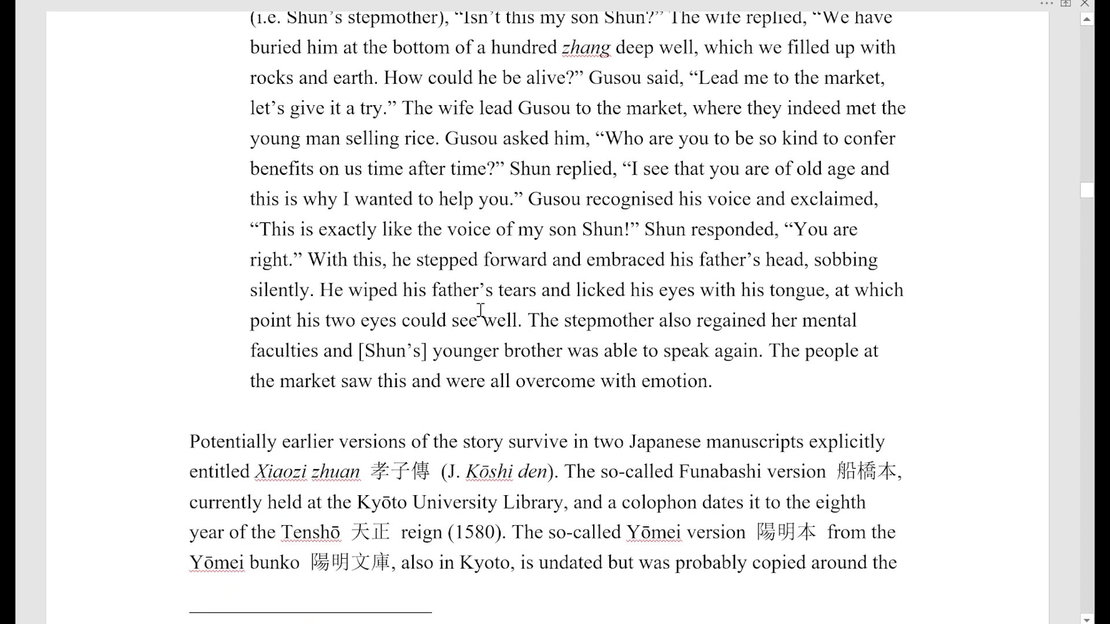
pyautogui.doubleClick(400, 471)
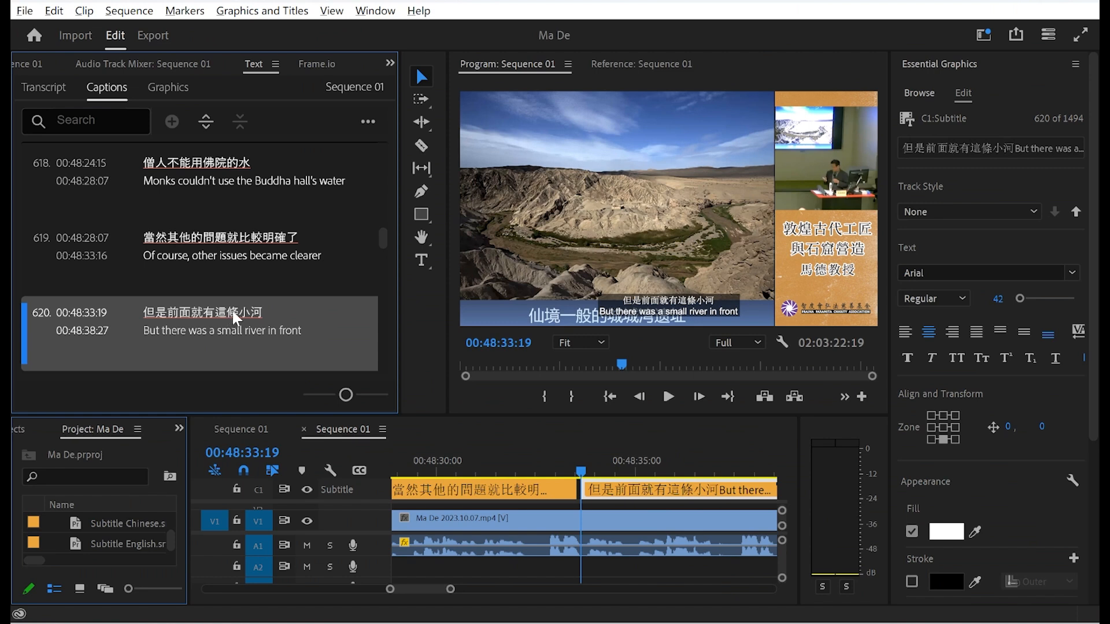
pyautogui.doubleClick(201, 312)
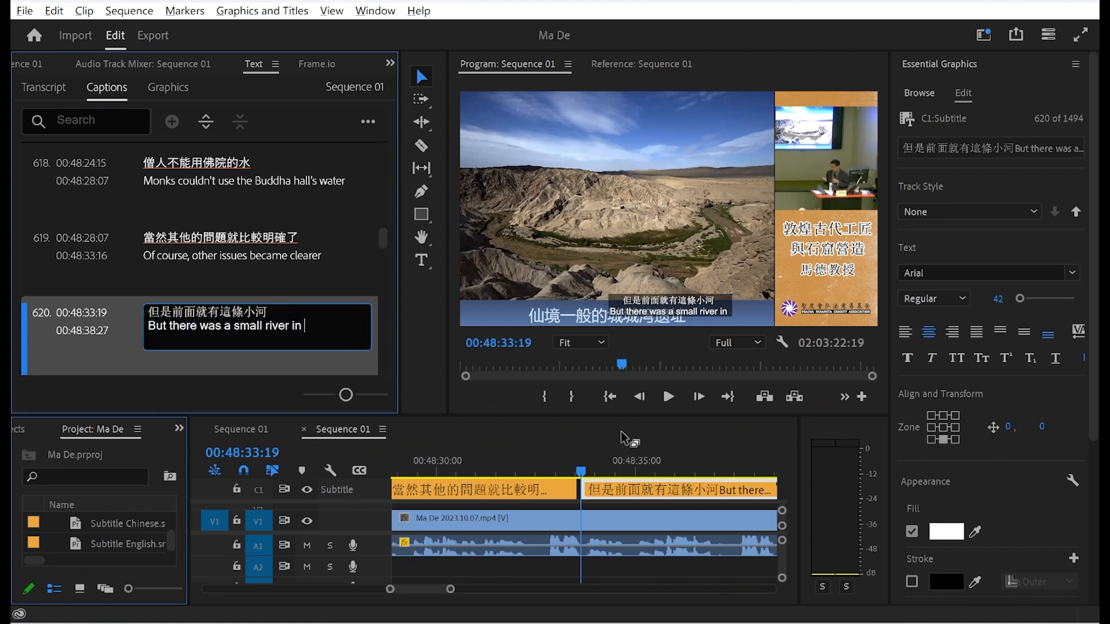
pyautogui.write('the')
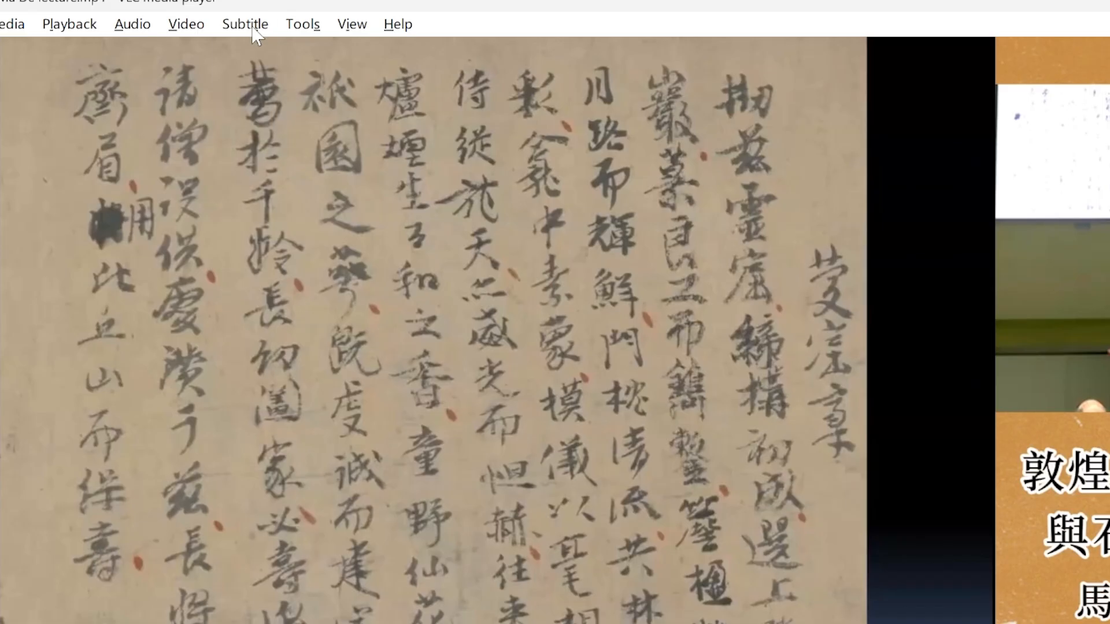
# Choose Add Subtitle File from the Subtitle menu to load an external subtitle track.
pyautogui.click(245, 23)
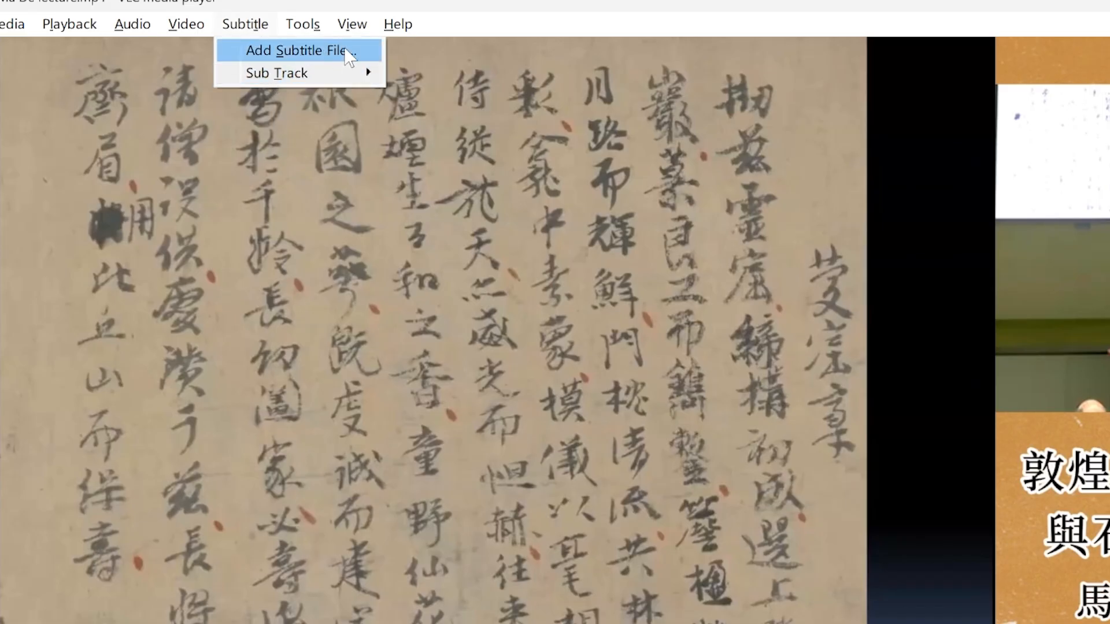
pyautogui.click(301, 50)
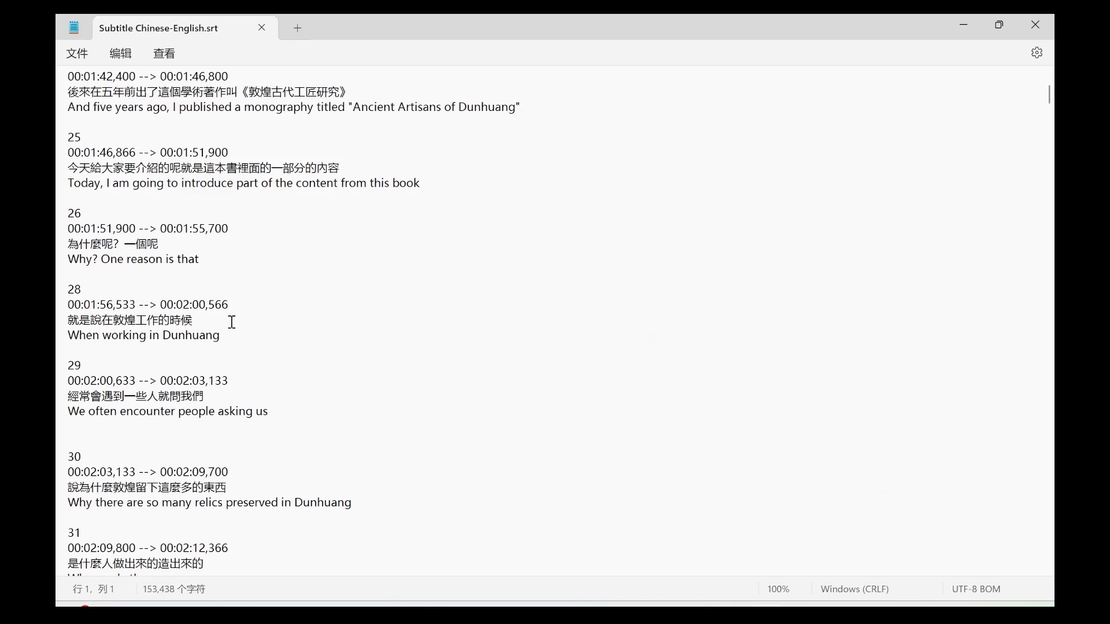
# Select and delete the whole Chinese line of subtitle 28 in the SRT file.
pyautogui.tripleClick(130, 322)
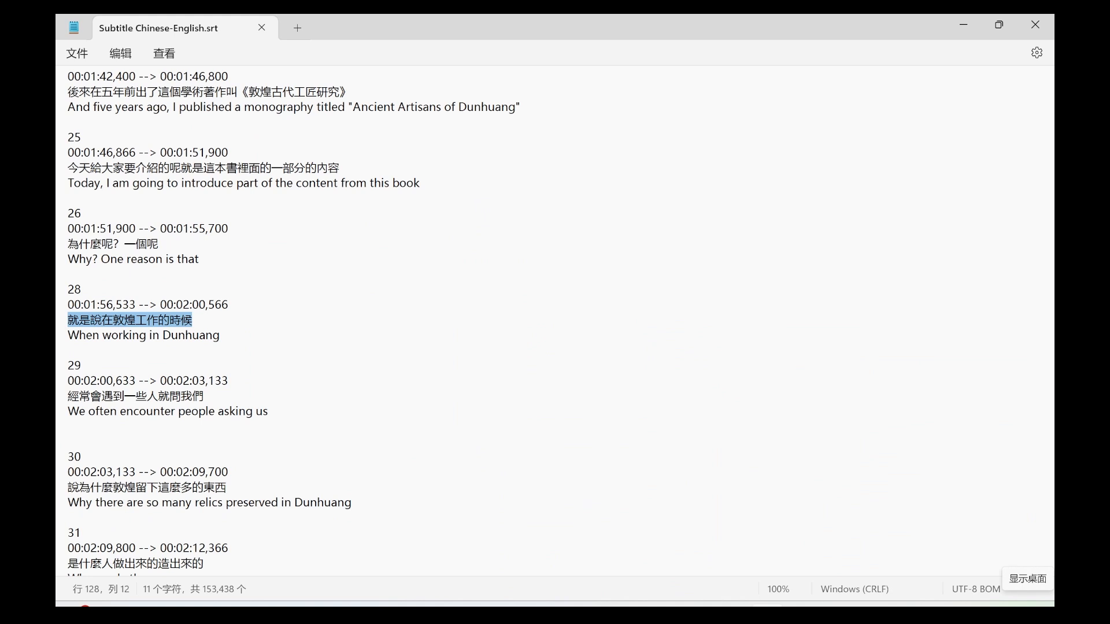
pyautogui.press('Delete')
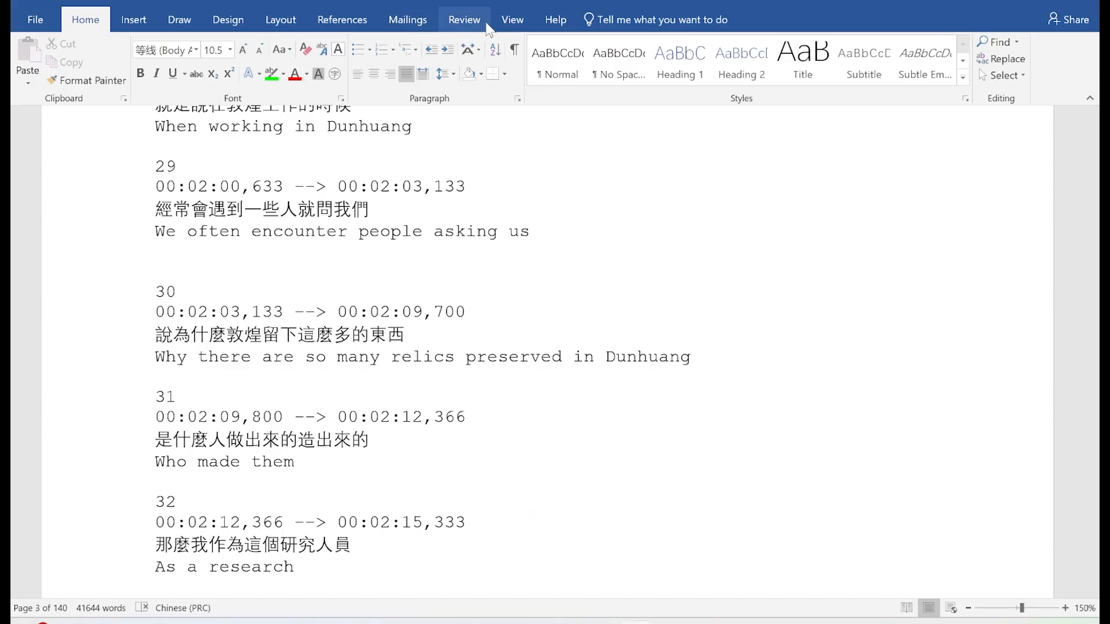
# Record a macro assigned to Ctrl+Q that deletes subtitle 29's English line, then stop recording.
pyautogui.click(511, 18)
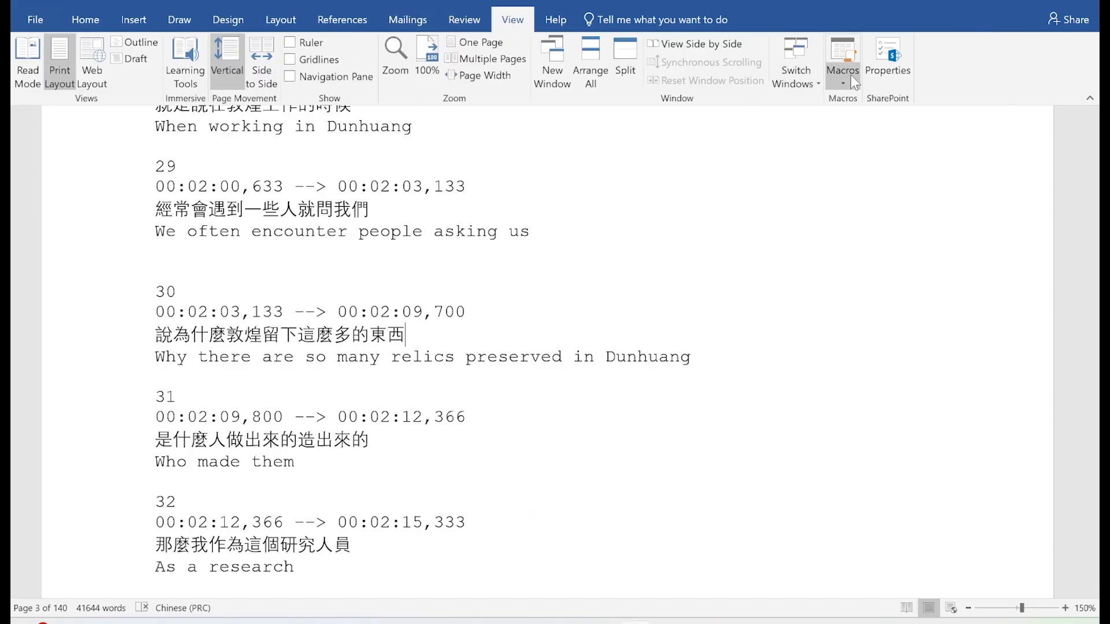
pyautogui.click(843, 83)
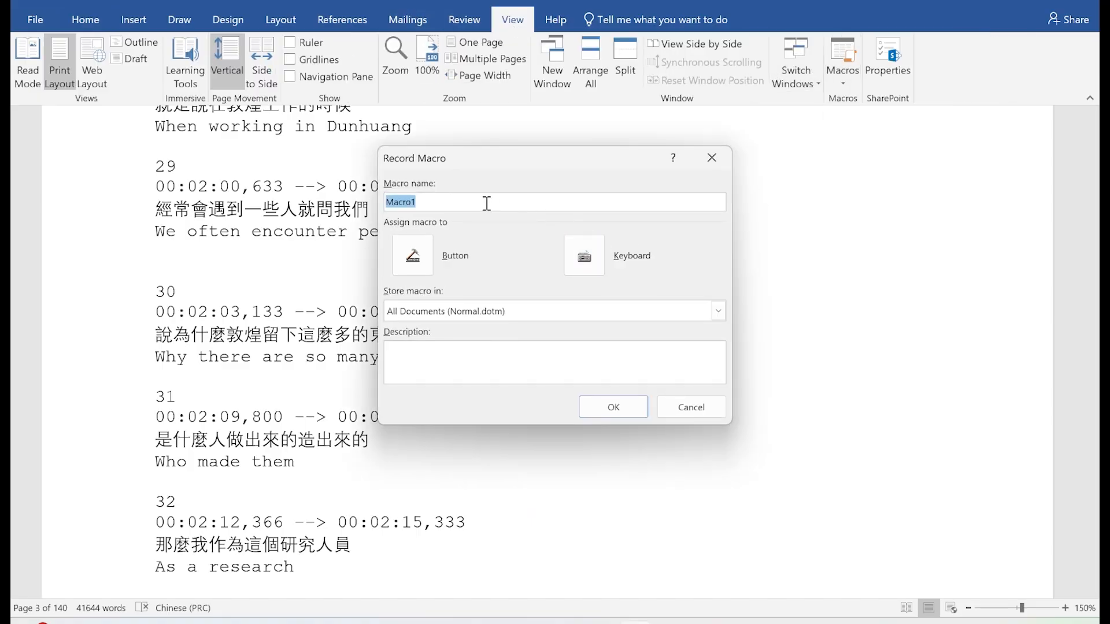
pyautogui.moveTo(622, 266)
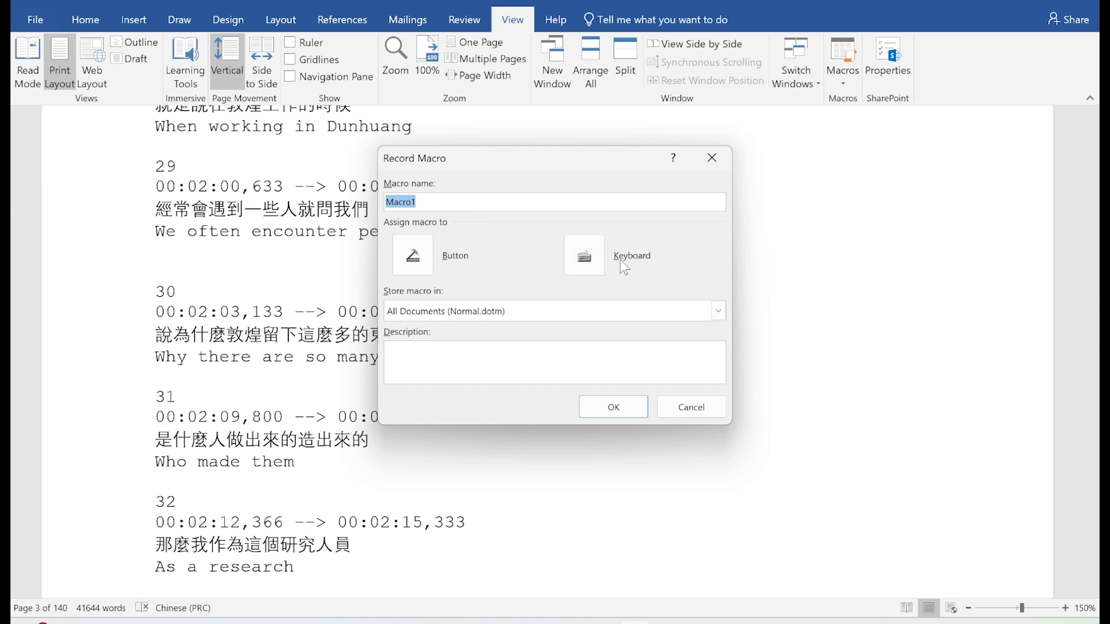
pyautogui.click(584, 254)
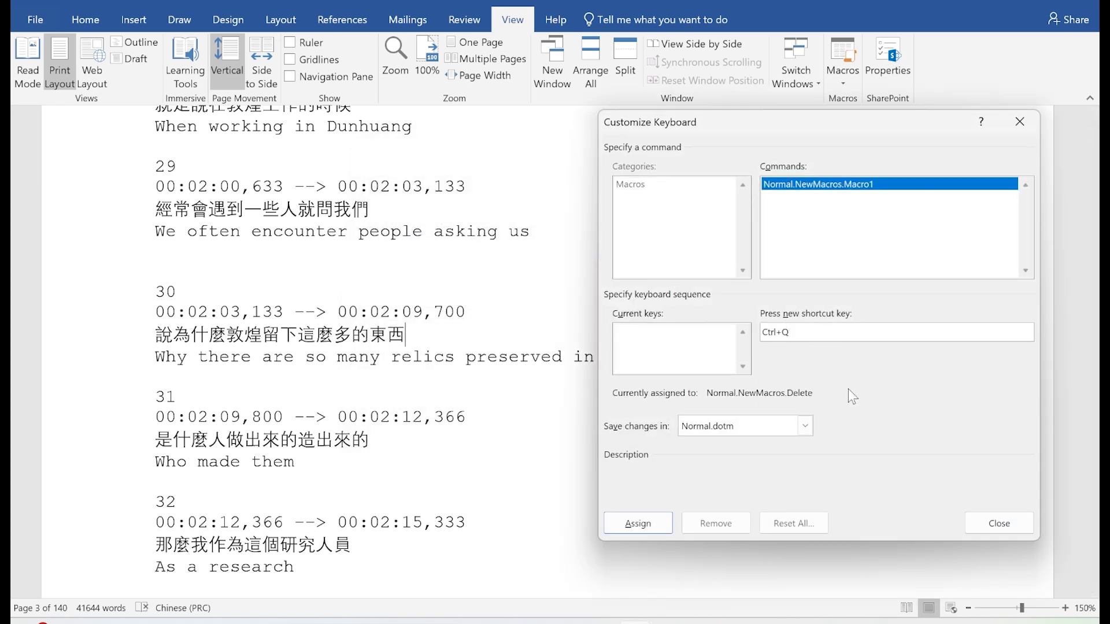
pyautogui.click(999, 523)
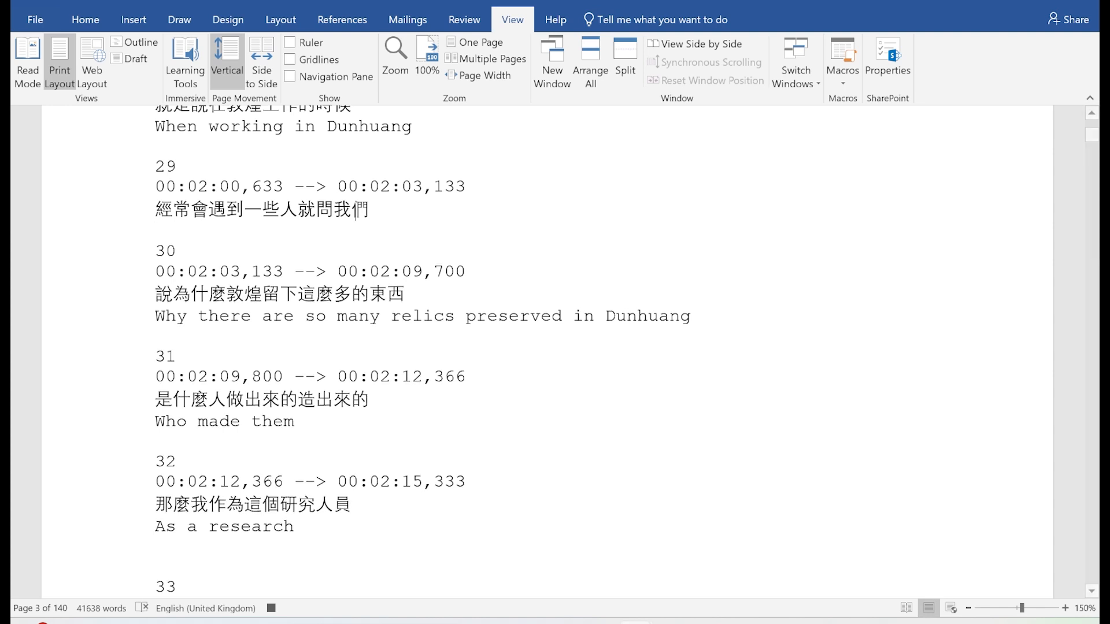
pyautogui.click(842, 64)
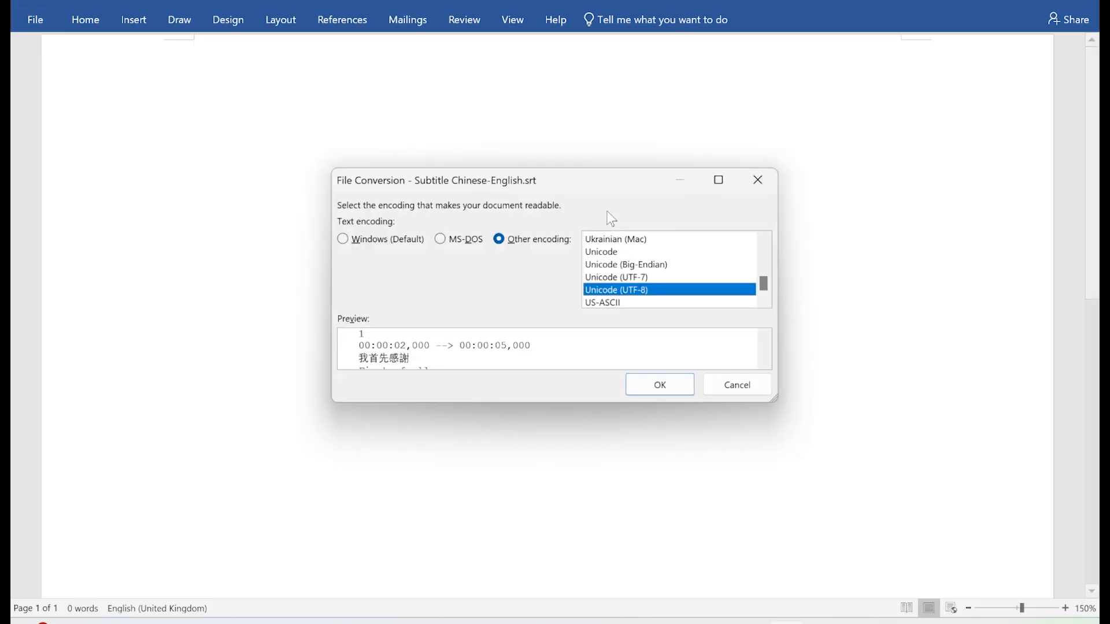
# Confirm Unicode (UTF-8) encoding for Subtitle Chinese-English.srt and scroll through the decoded subtitles.
pyautogui.click(659, 385)
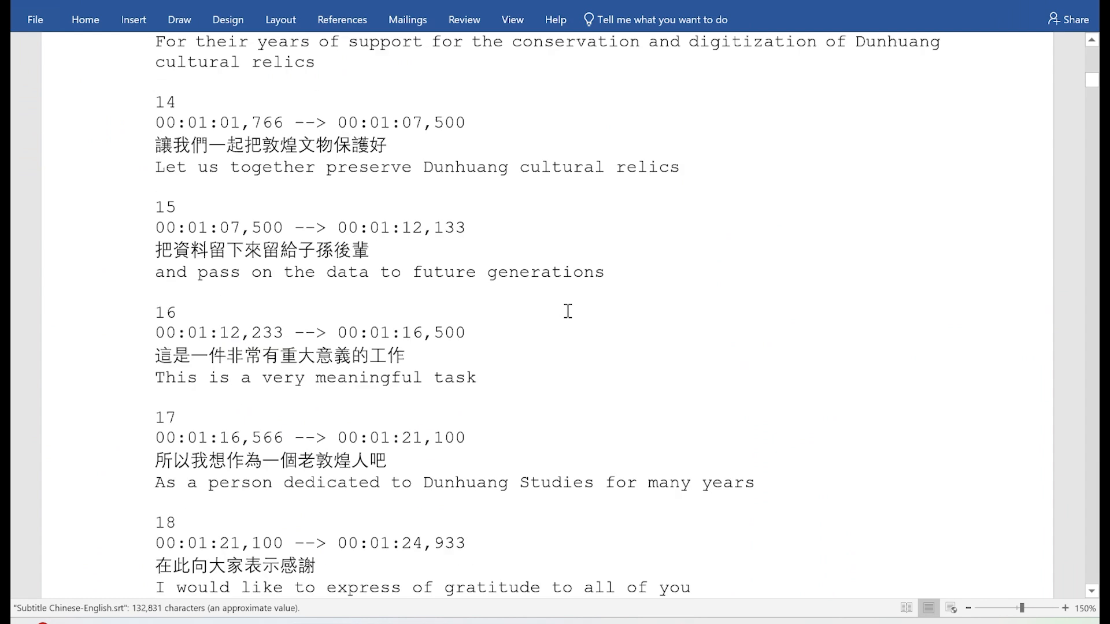
pyautogui.scroll(-3)
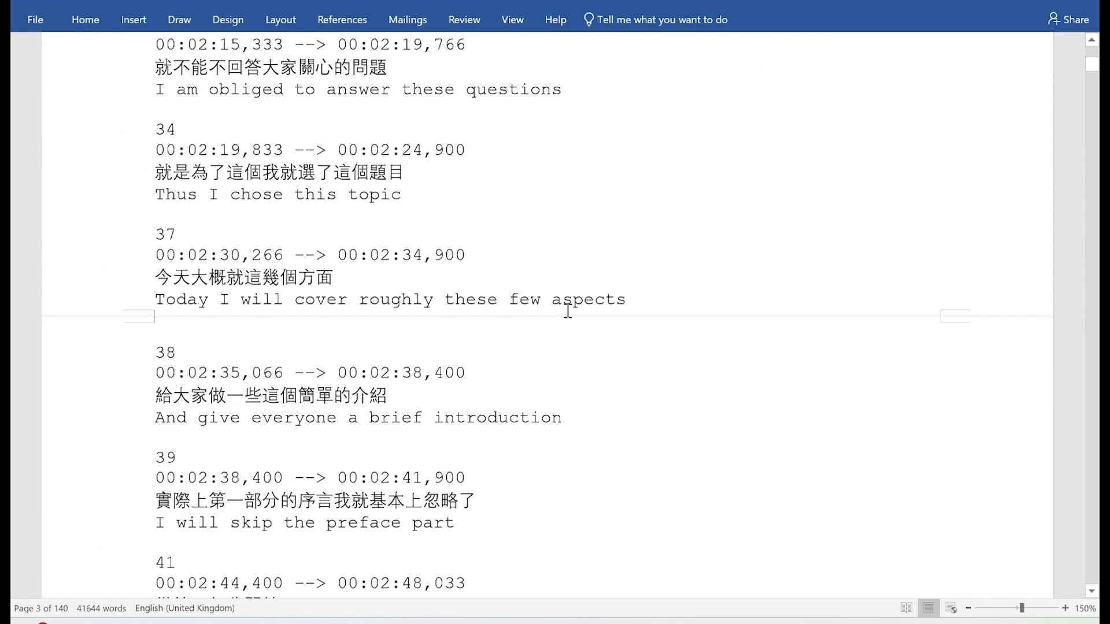
pyautogui.scroll(-3)
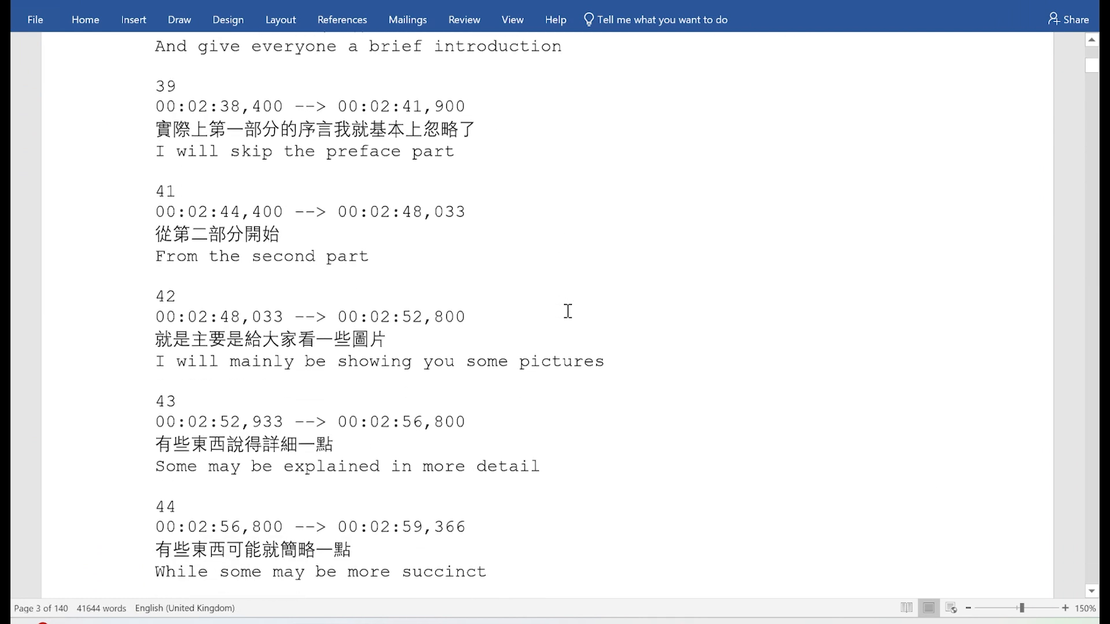
pyautogui.scroll(-3)
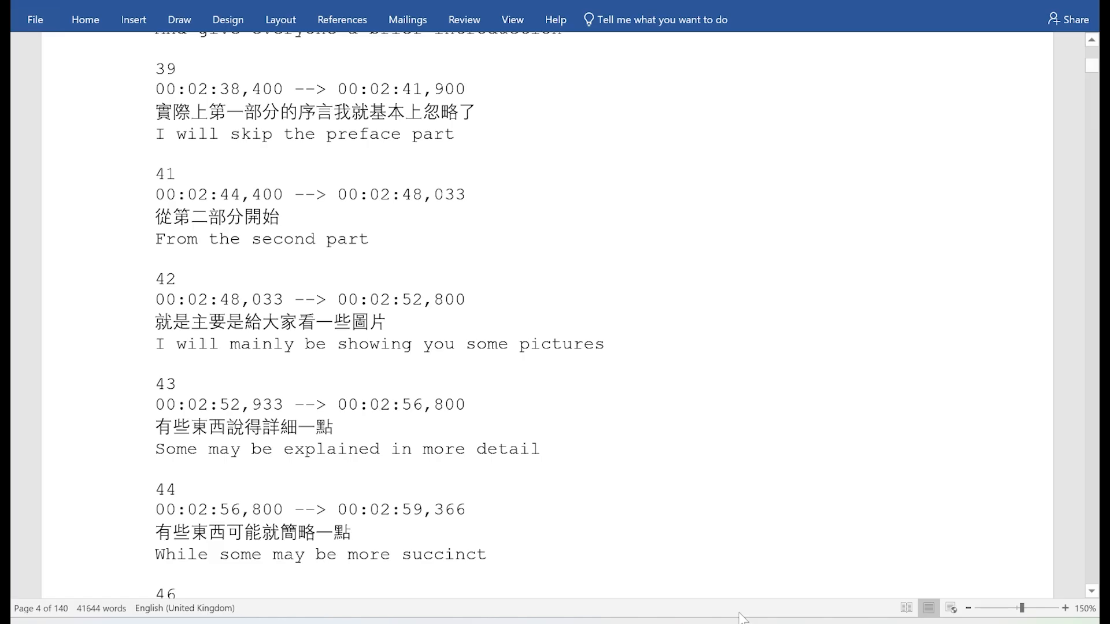
pyautogui.scroll(-3)
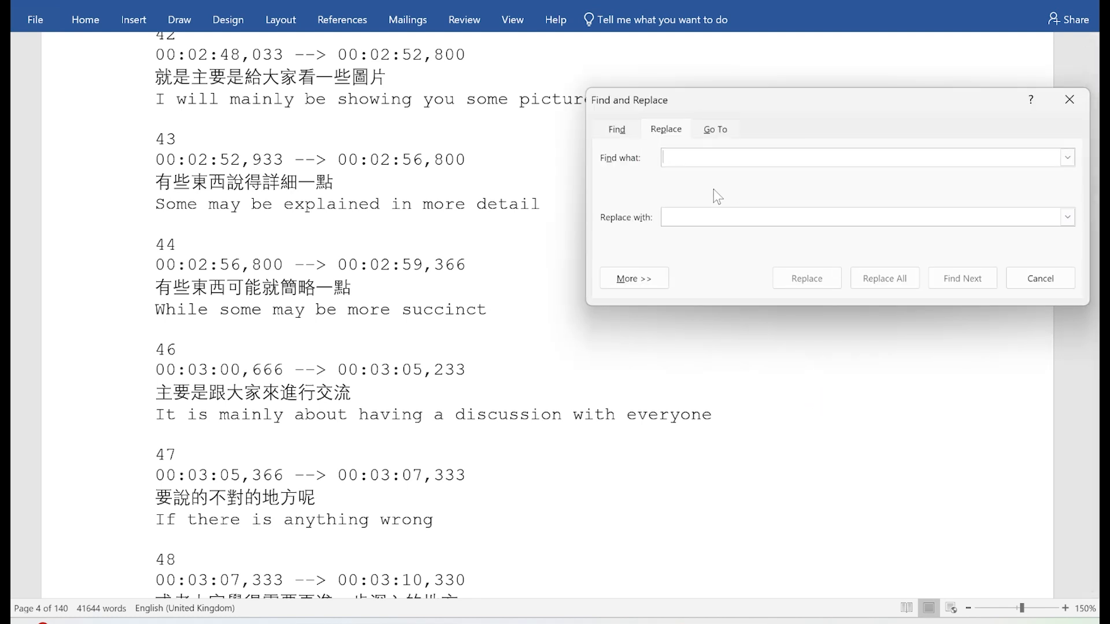
# Replace All with wildcard pattern [!^1-^127] to remove 20,485 Chinese characters from the subtitles.
pyautogui.write('[!^1-^127]')
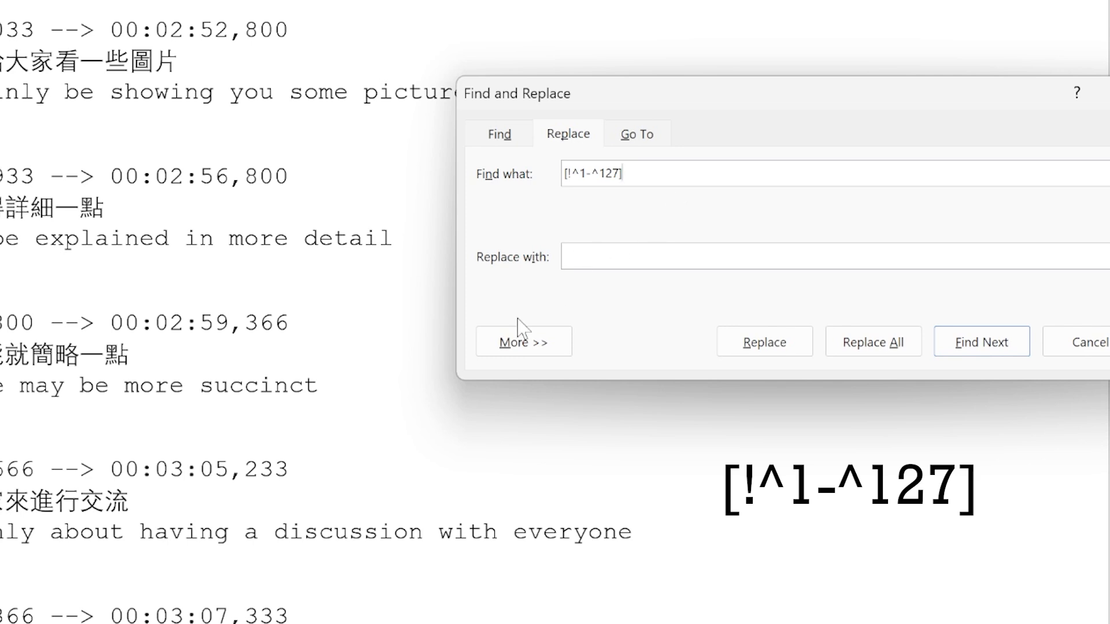
pyautogui.click(523, 341)
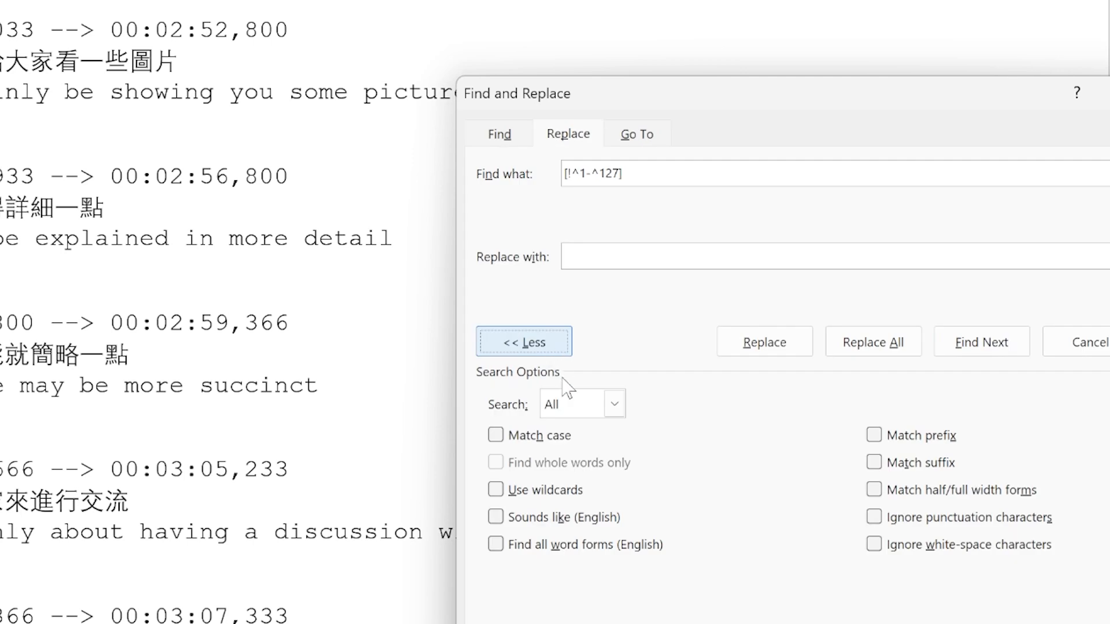
pyautogui.click(495, 491)
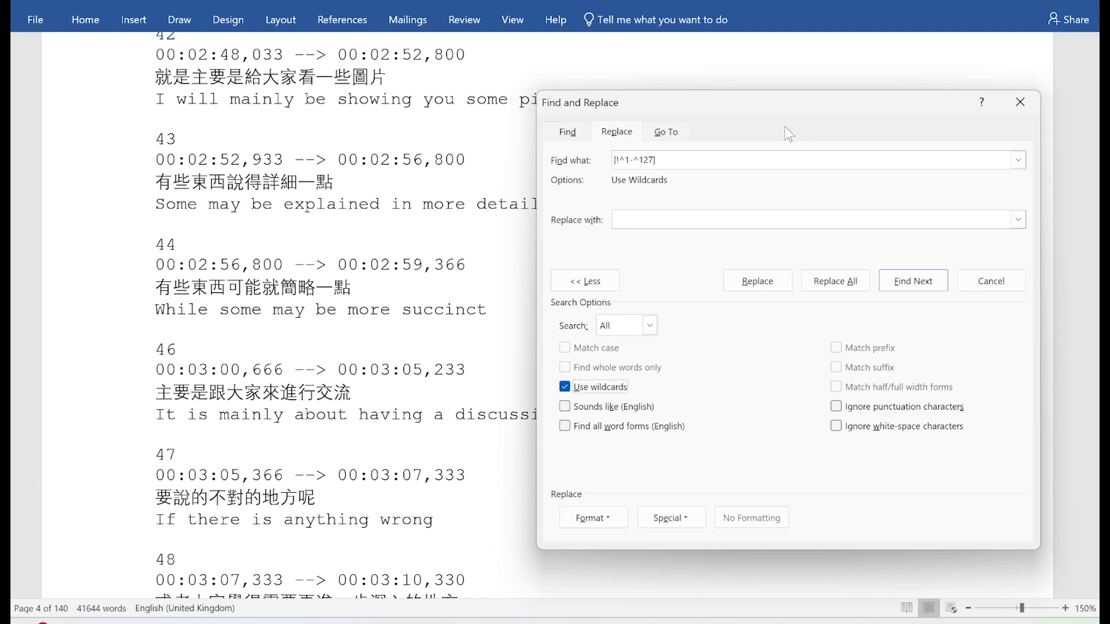
pyautogui.moveTo(893, 254)
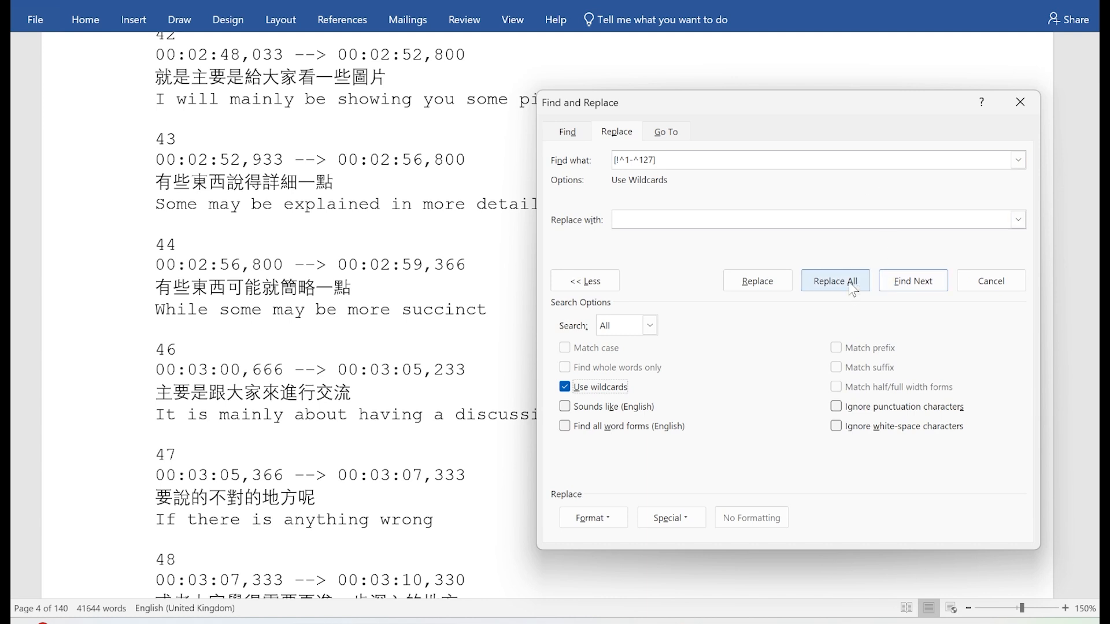
pyautogui.click(835, 280)
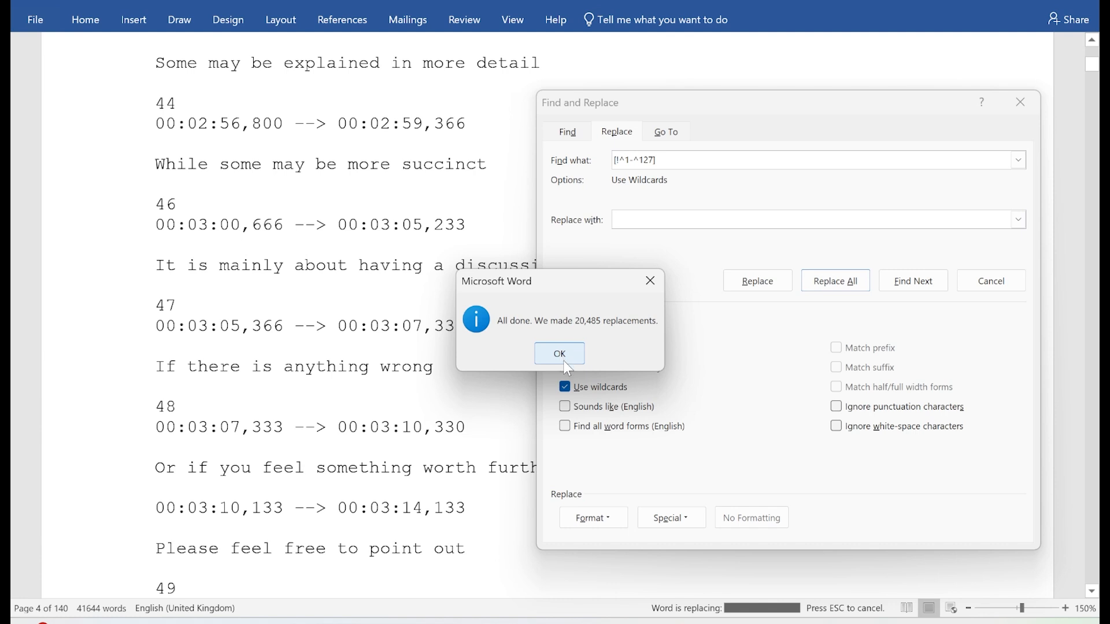
pyautogui.click(559, 354)
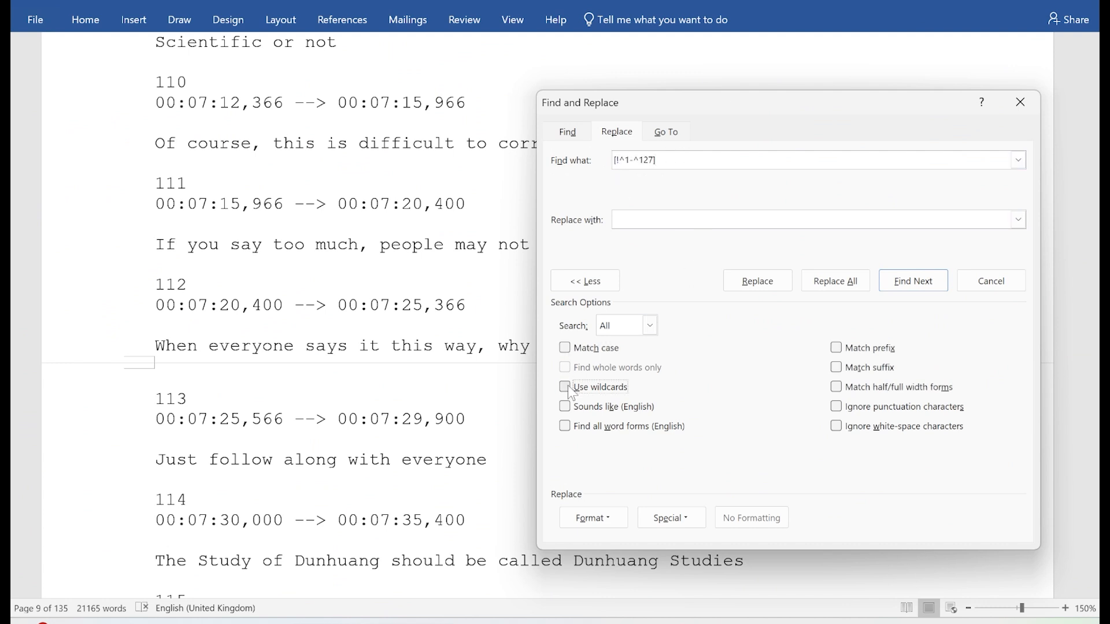
# Enable Use wildcards and Replace All again, confirming 0 non-ASCII characters remain.
pyautogui.click(564, 386)
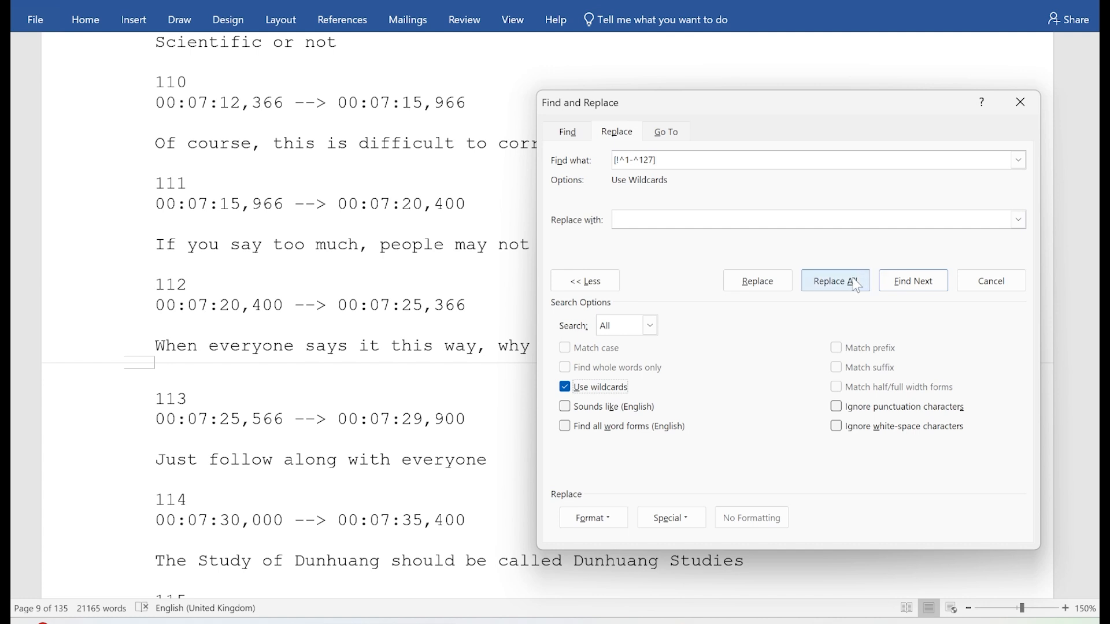
pyautogui.click(834, 279)
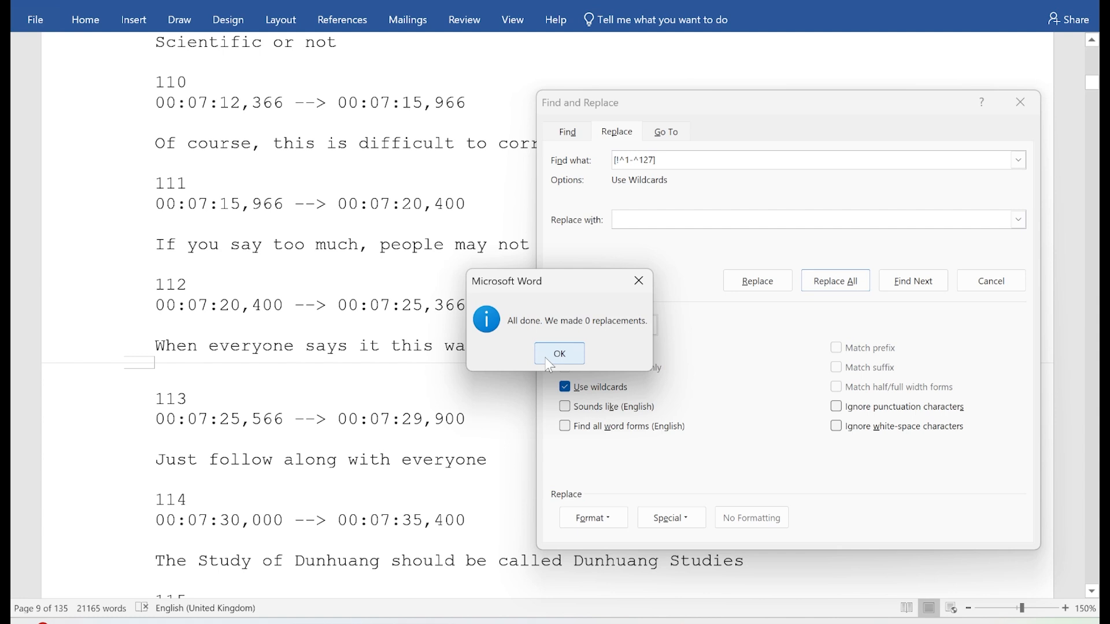
pyautogui.click(560, 354)
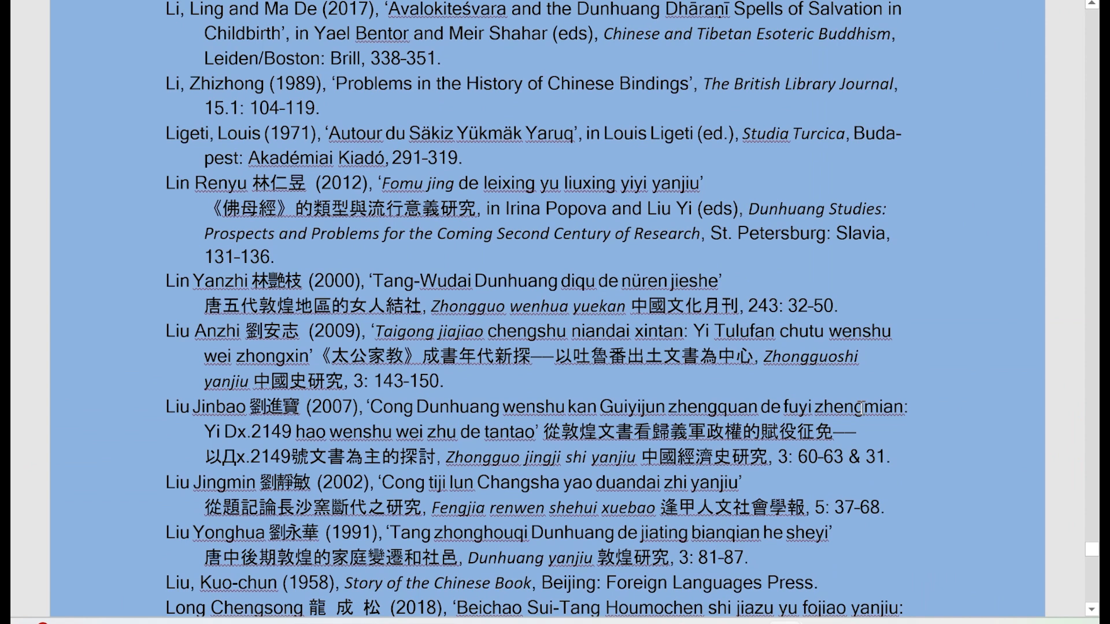
# Run the wildcard Replace All on the selected bibliography entries and confirm the replacement summary.
pyautogui.scroll(-3)
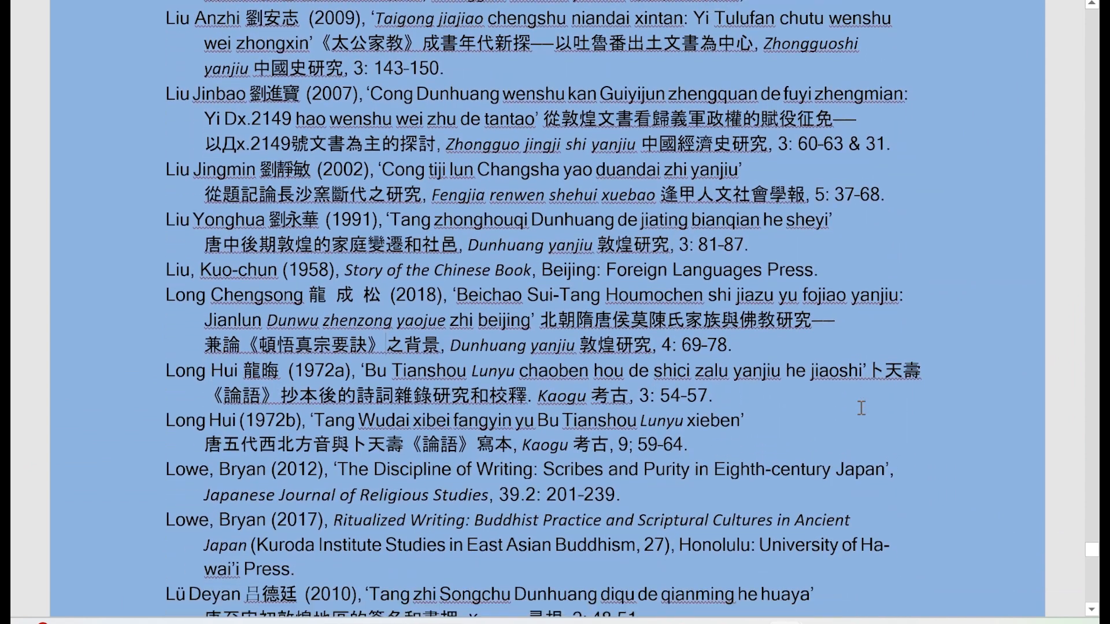
pyautogui.scroll(-3)
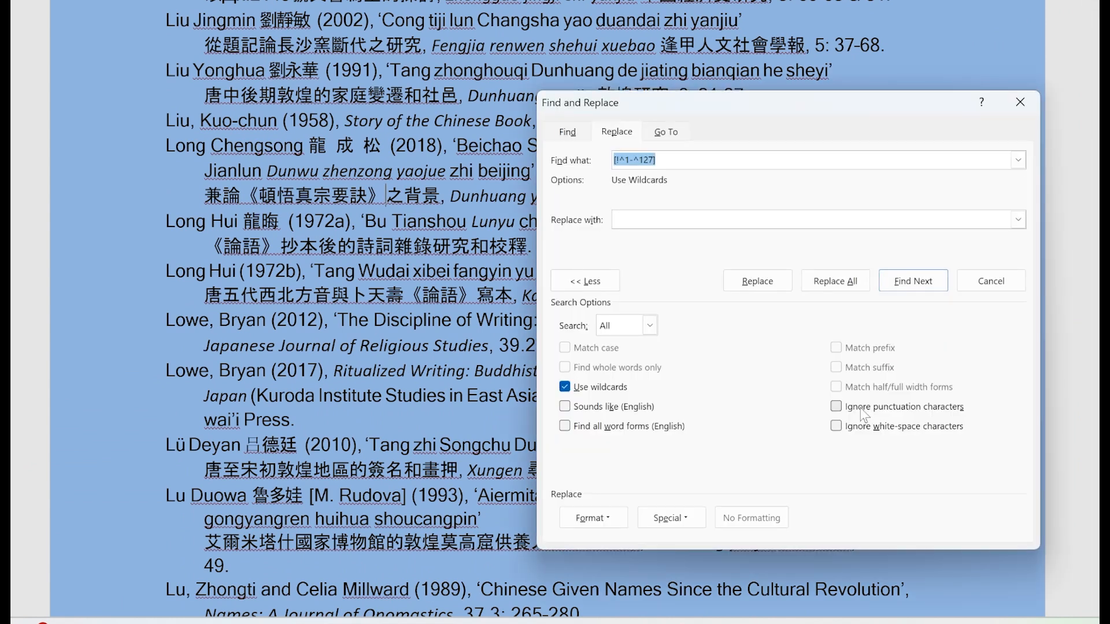
pyautogui.moveTo(639, 395)
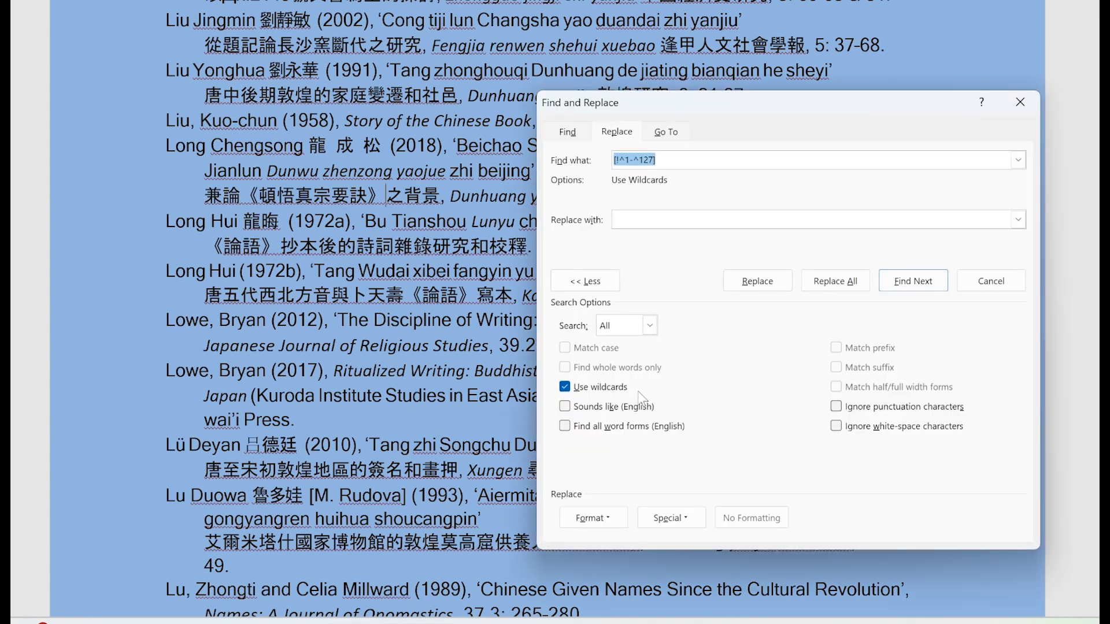
pyautogui.click(835, 279)
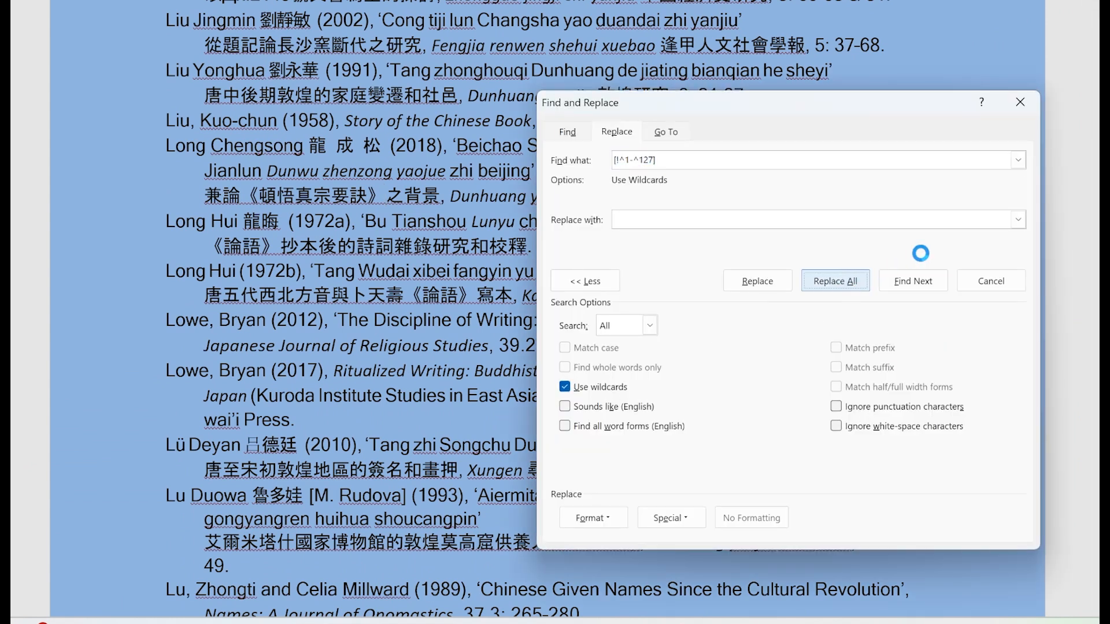
pyautogui.click(835, 280)
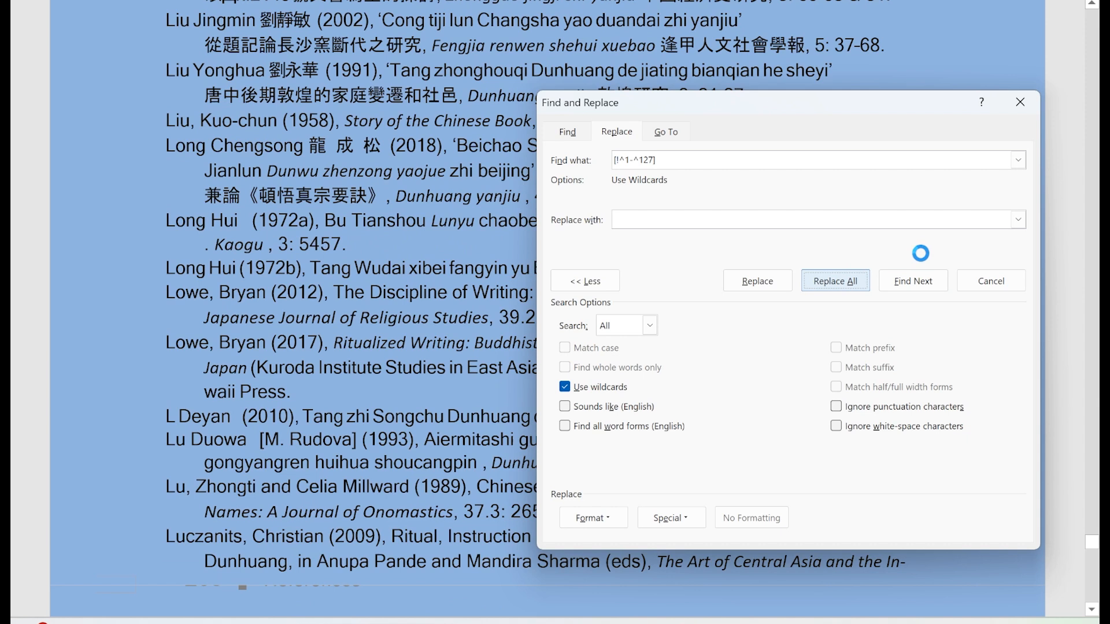
pyautogui.click(835, 280)
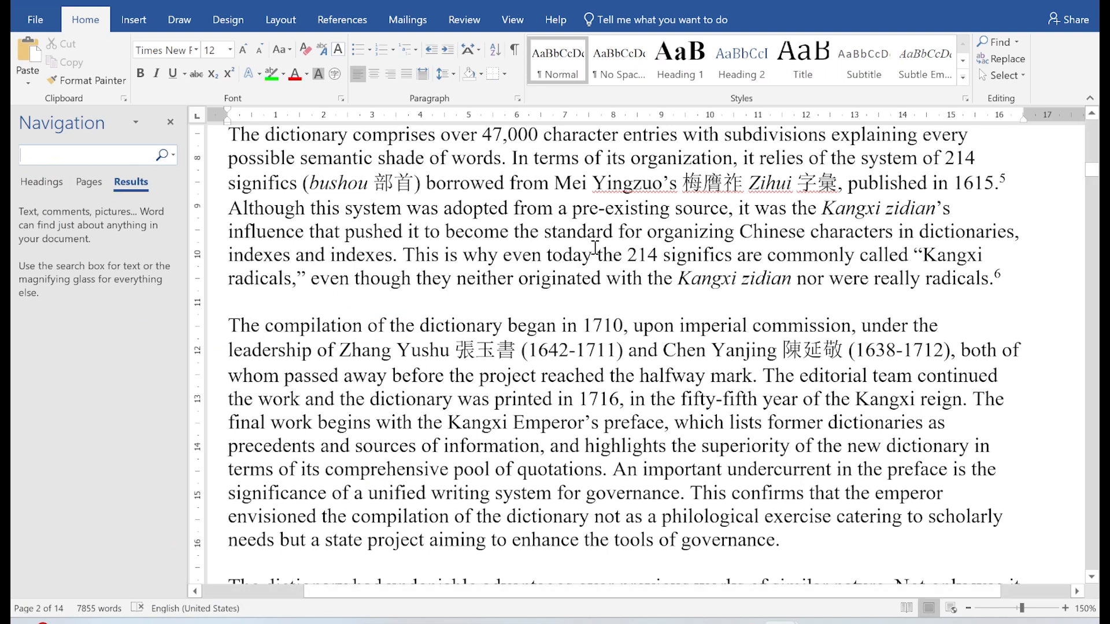
# Search the Kangxi essay for [!^1-^127] and bring up Advanced Find.
pyautogui.write('[!^1-^127]')
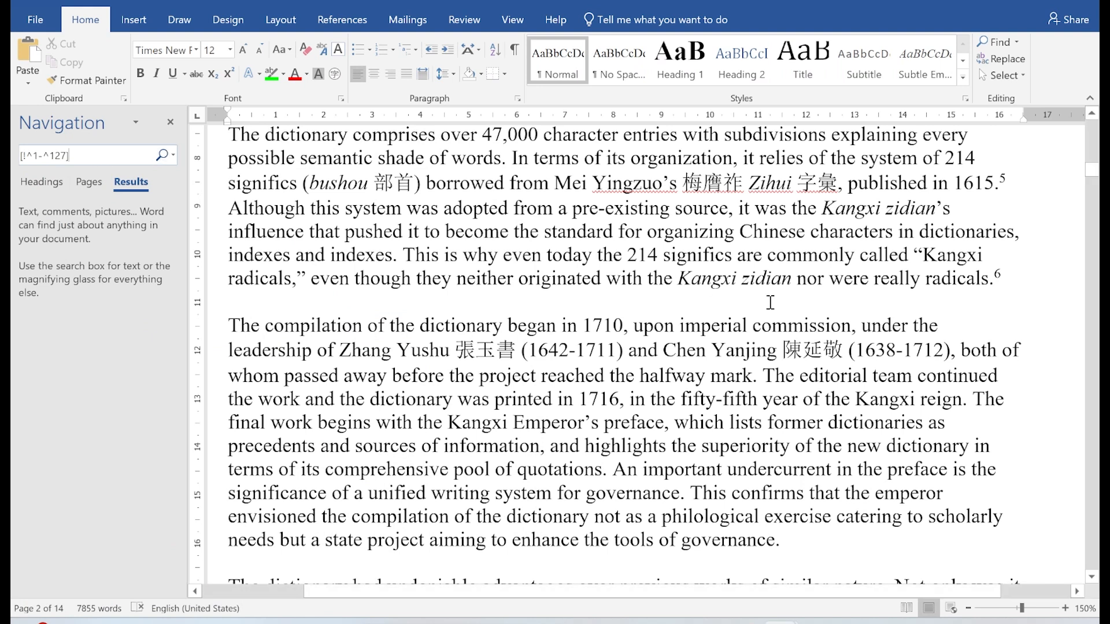
pyautogui.moveTo(255, 229)
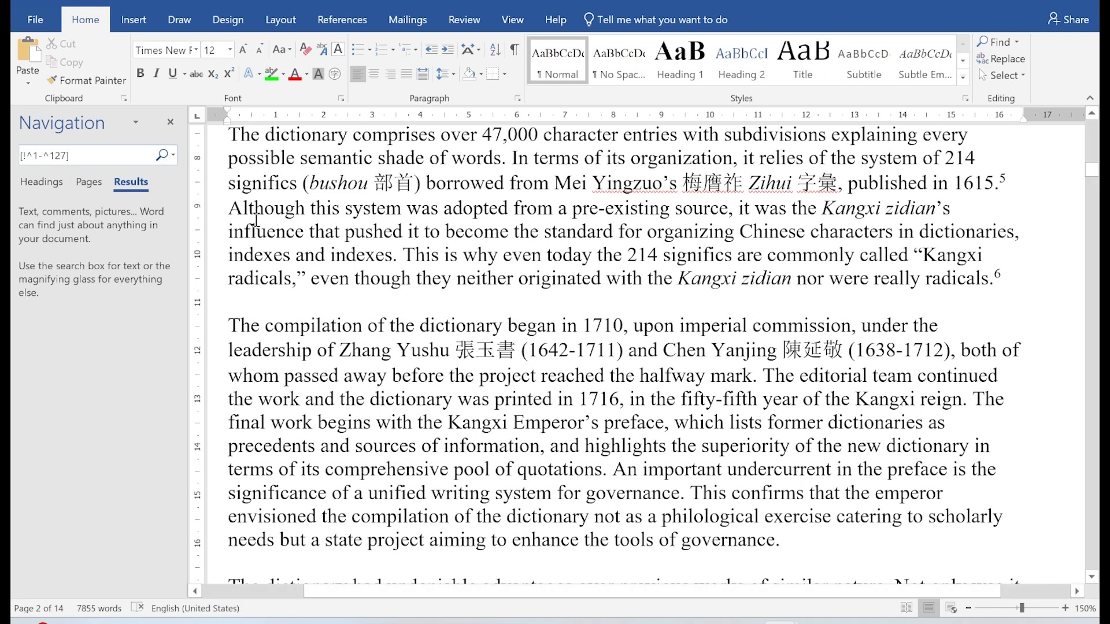
pyautogui.moveTo(210, 190)
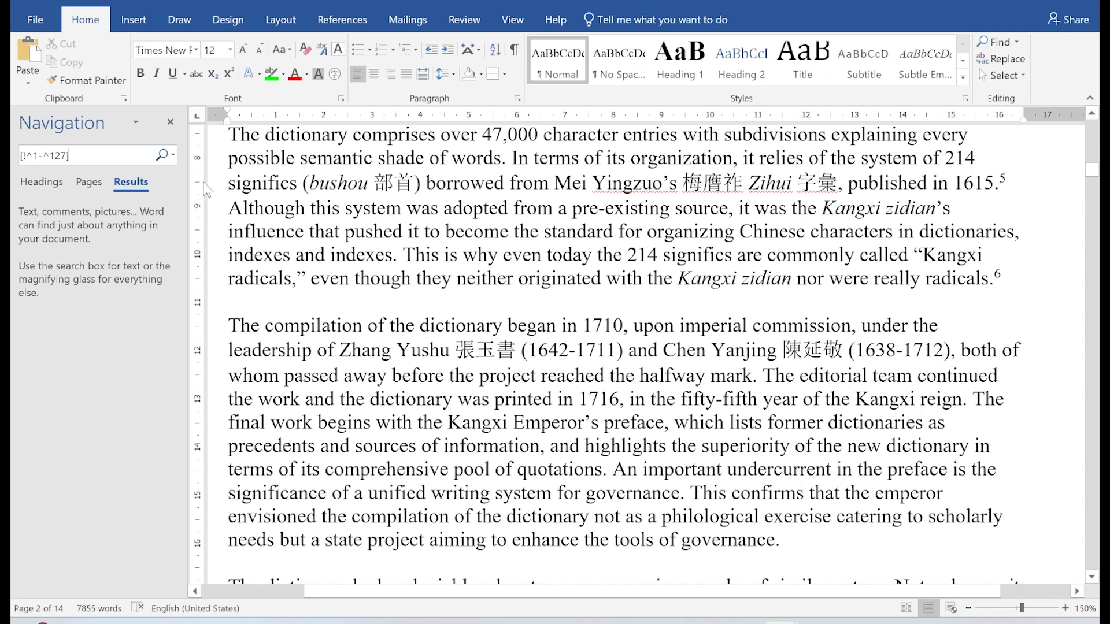
pyautogui.click(173, 155)
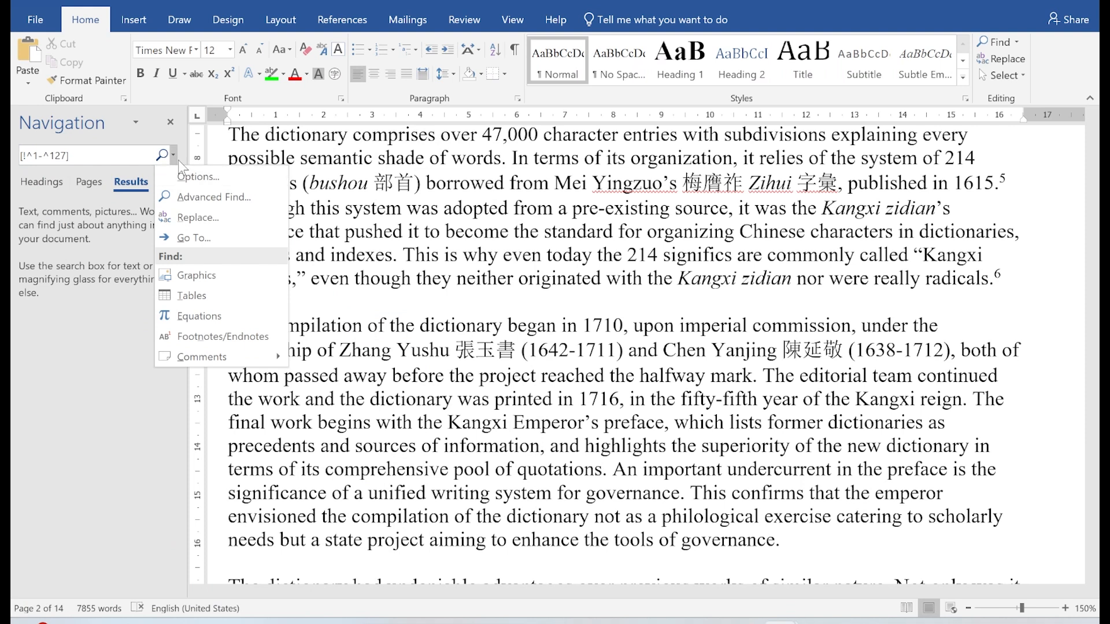
pyautogui.click(214, 196)
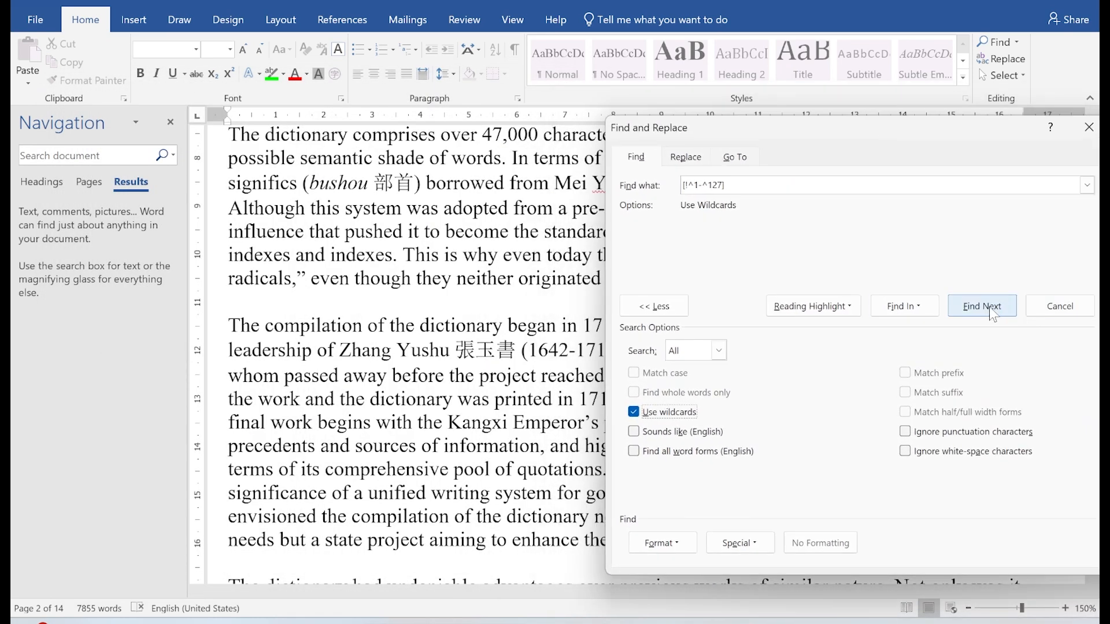
# Find Next five times to step through successive Chinese characters in the Kangxi essay.
pyautogui.click(982, 305)
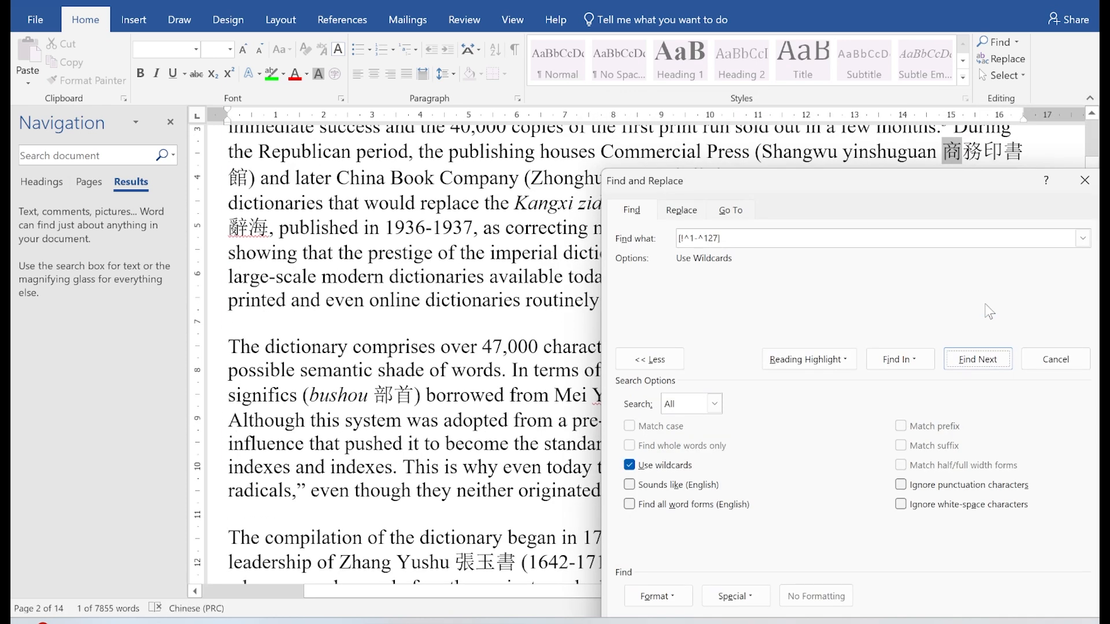
pyautogui.click(979, 358)
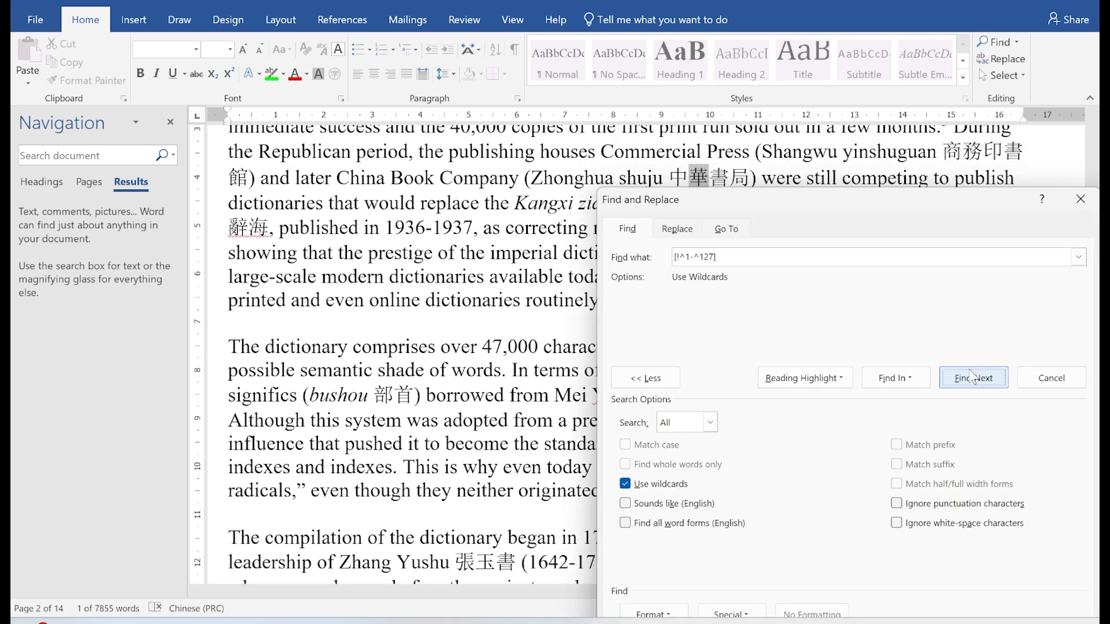
pyautogui.click(973, 377)
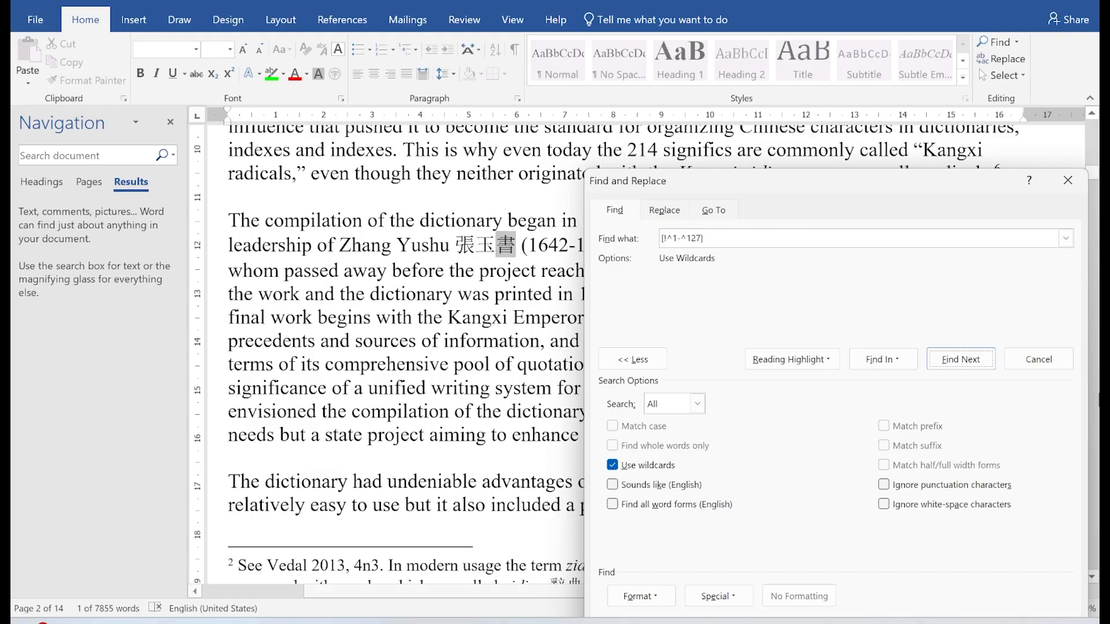
pyautogui.click(960, 358)
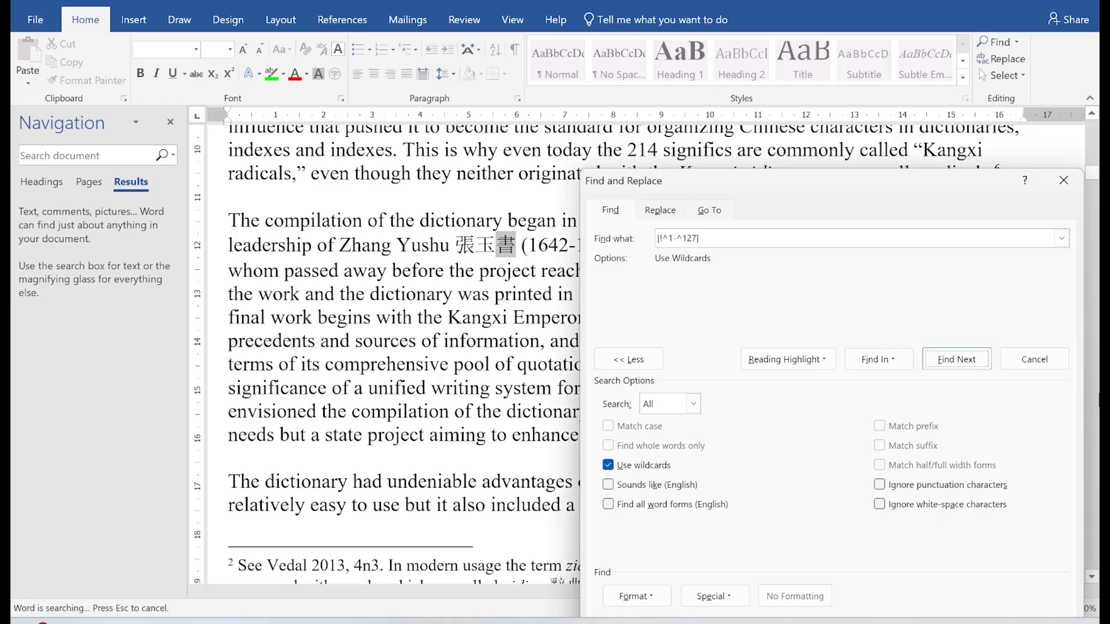
pyautogui.click(956, 358)
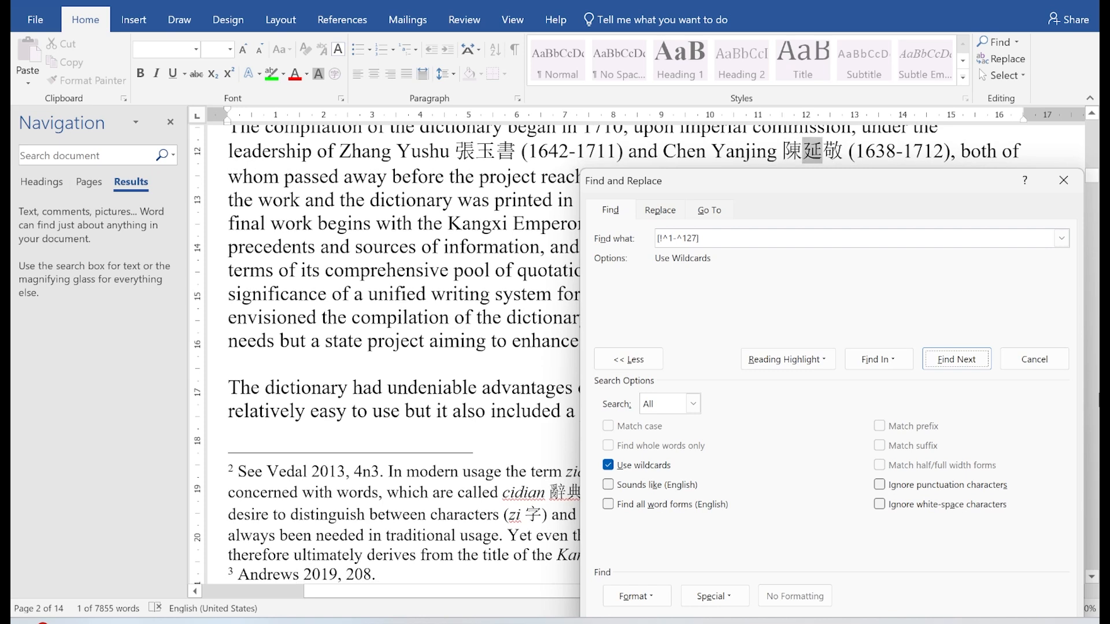